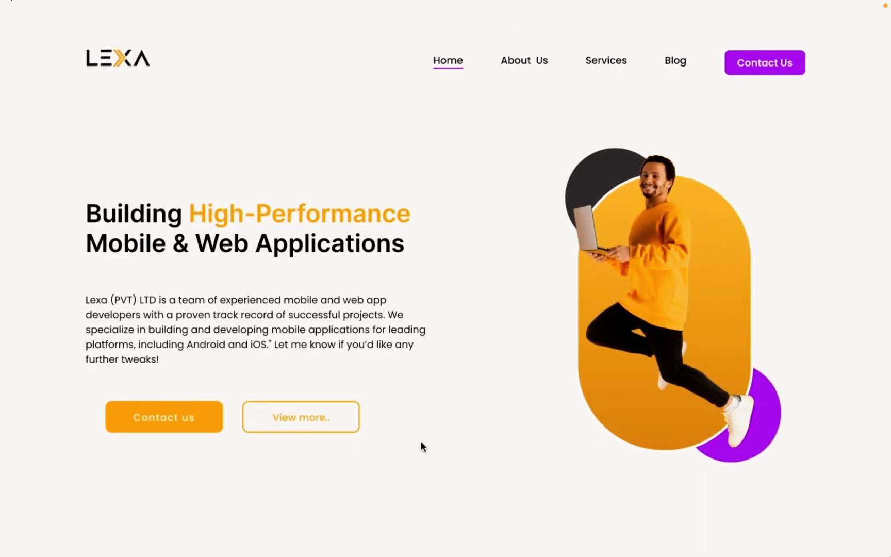
# Group the hero heading and paragraph text into Group 83
pyautogui.scroll(-3)
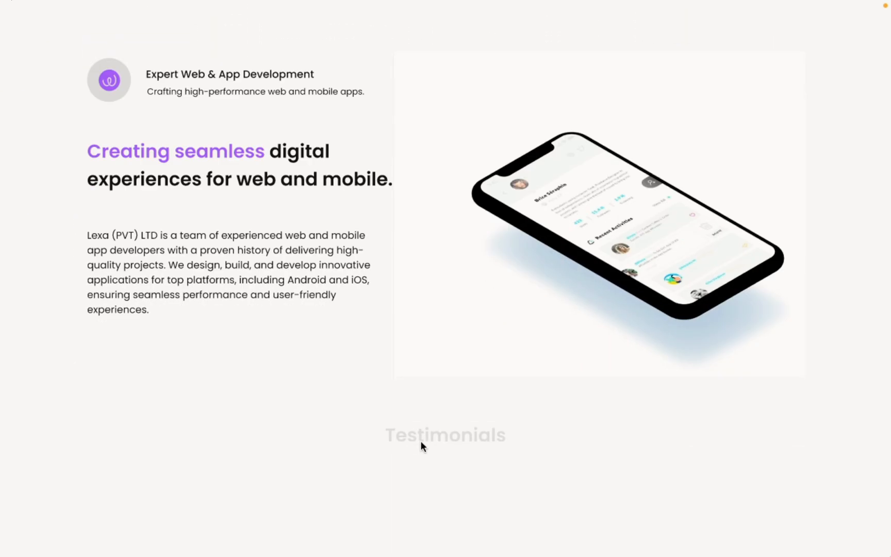
pyautogui.scroll(-3)
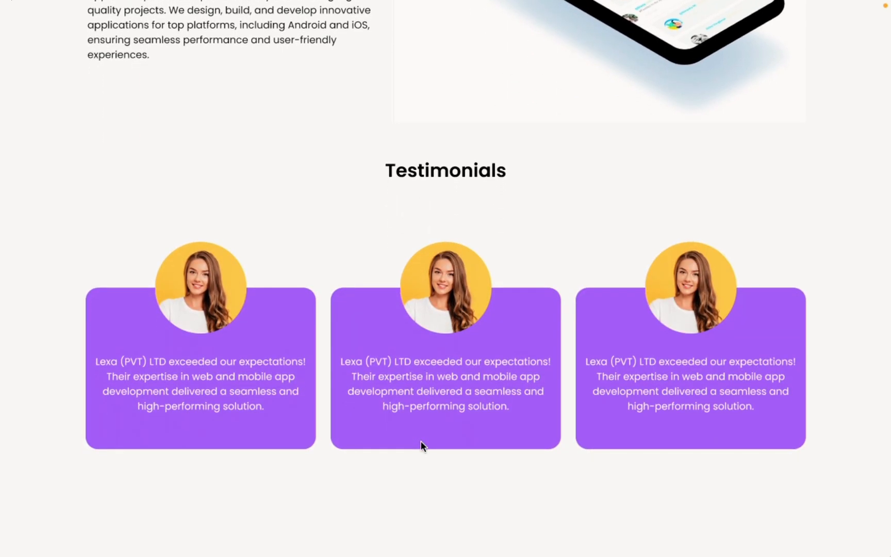
pyautogui.scroll(-3)
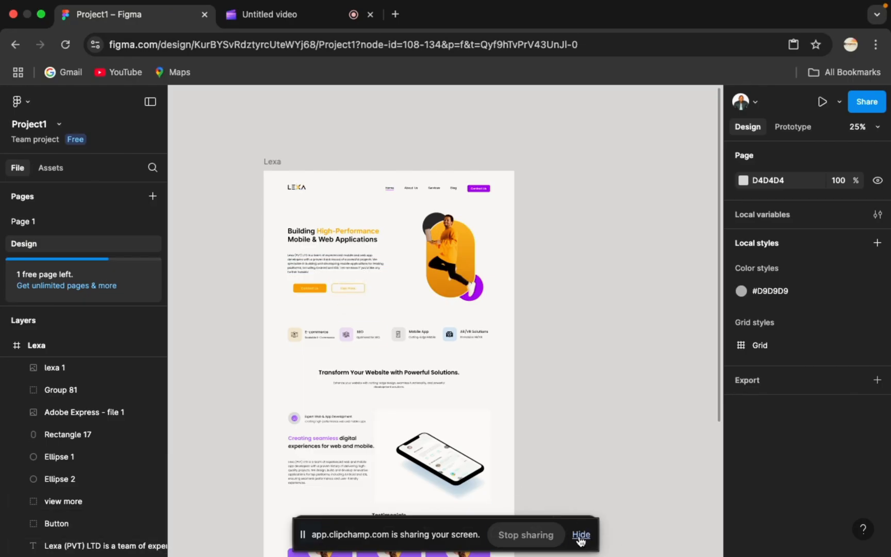
pyautogui.click(580, 534)
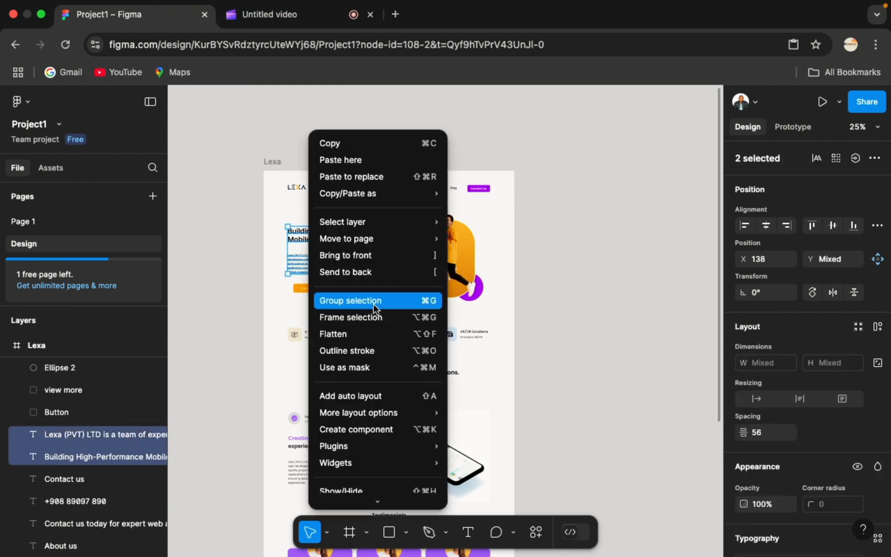
pyautogui.click(351, 300)
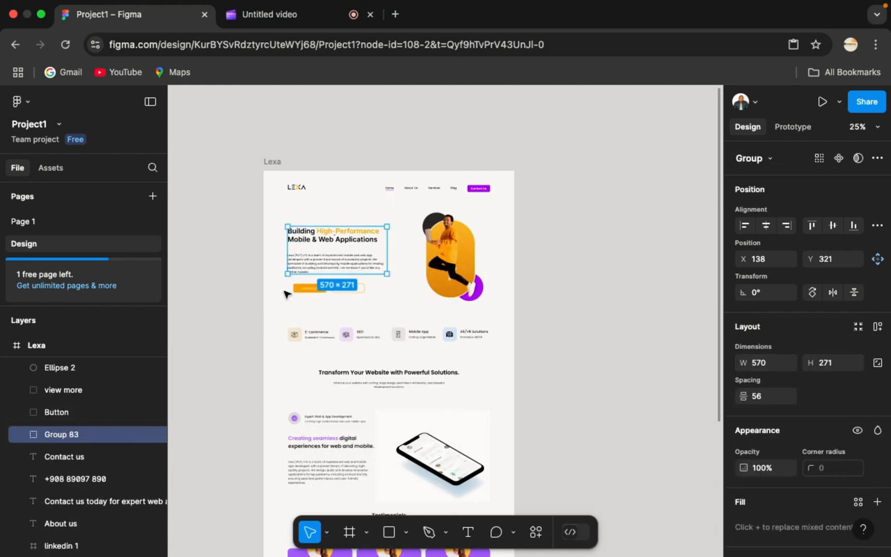
pyautogui.click(285, 291)
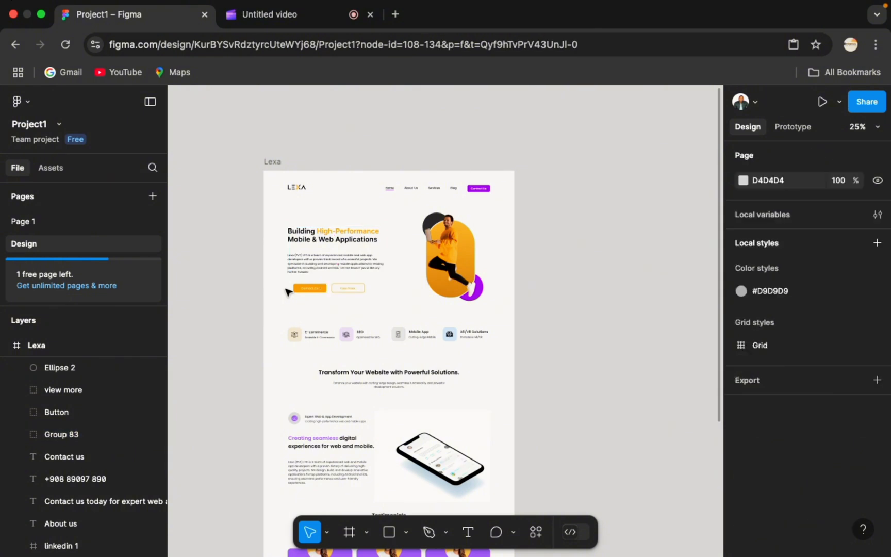
# Group the hero photo with its rectangle and ellipses into Group 85
pyautogui.rightClick(310, 288)
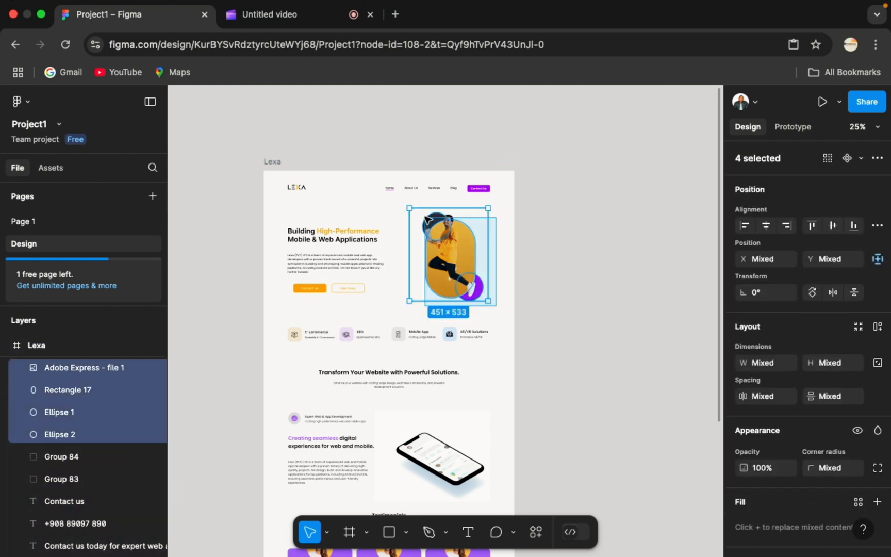
pyautogui.rightClick(449, 259)
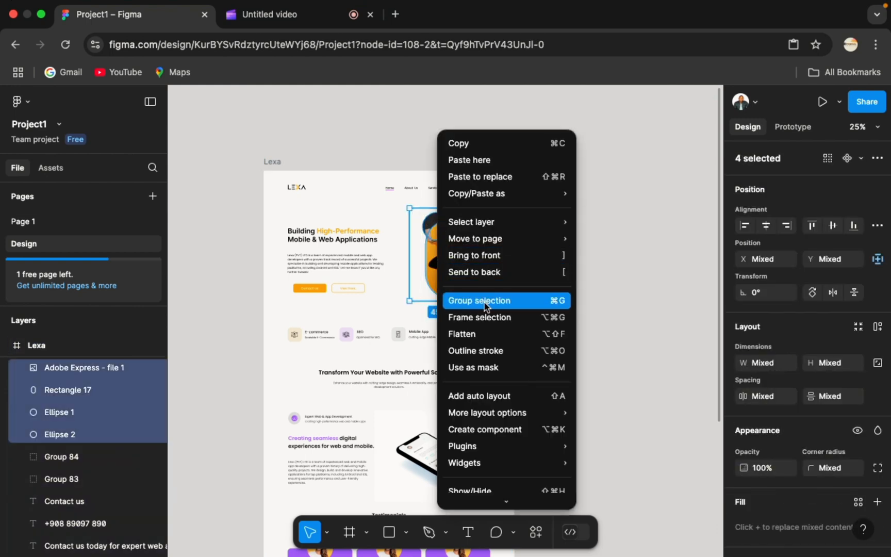
pyautogui.click(479, 300)
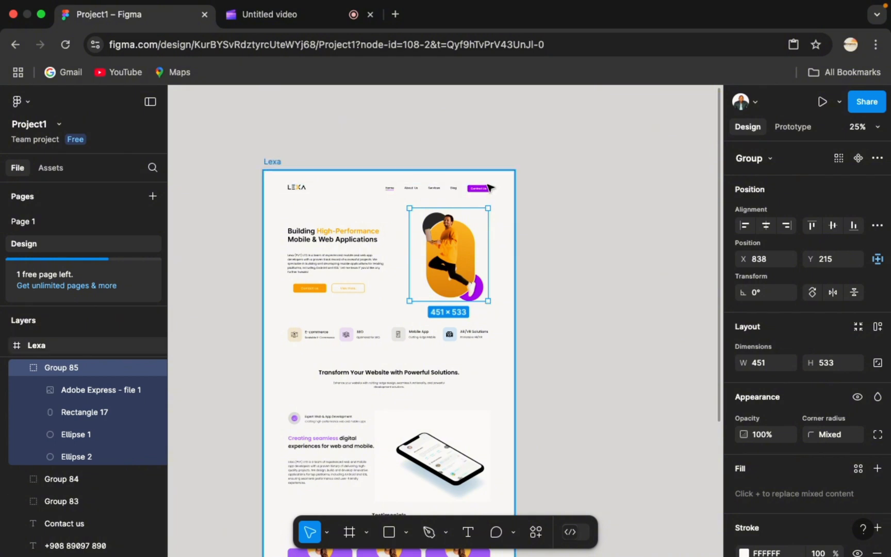
# Make the hero group component Group 86 and add three variants beside the Lexa frame
pyautogui.rightClick(341, 256)
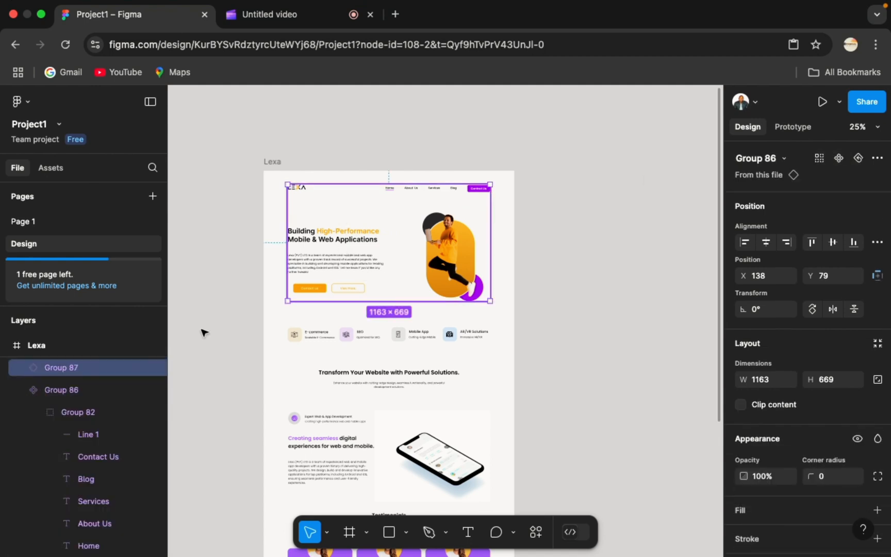
pyautogui.click(62, 390)
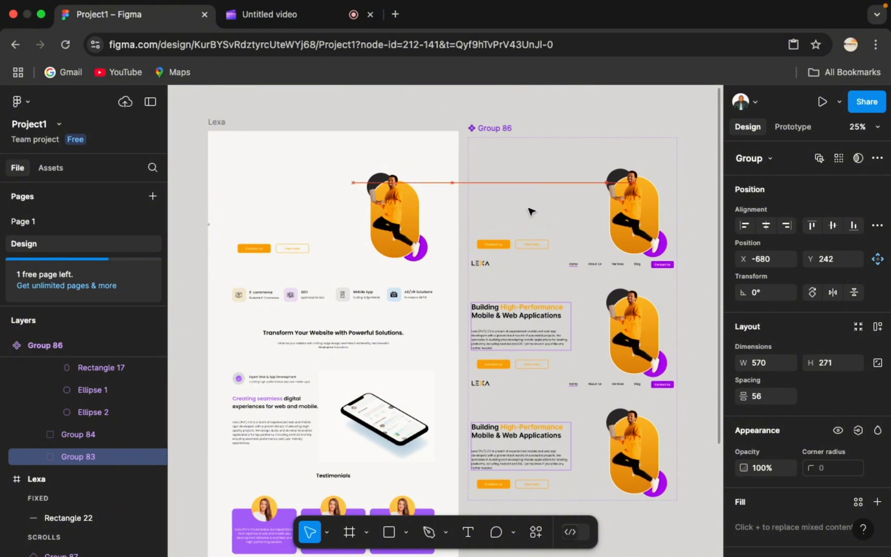
# Set the heading group's (Group 83) opacity to 0 in the first variant
pyautogui.click(761, 467)
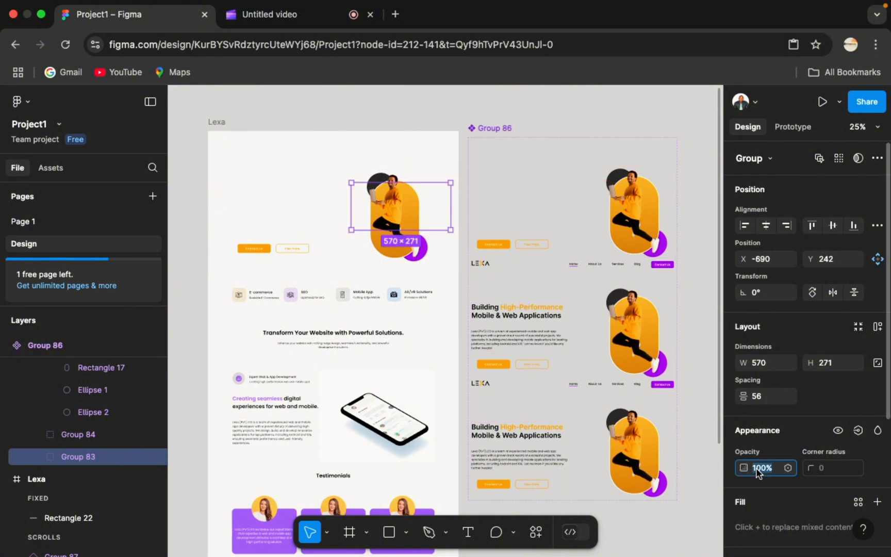
pyautogui.write('0')
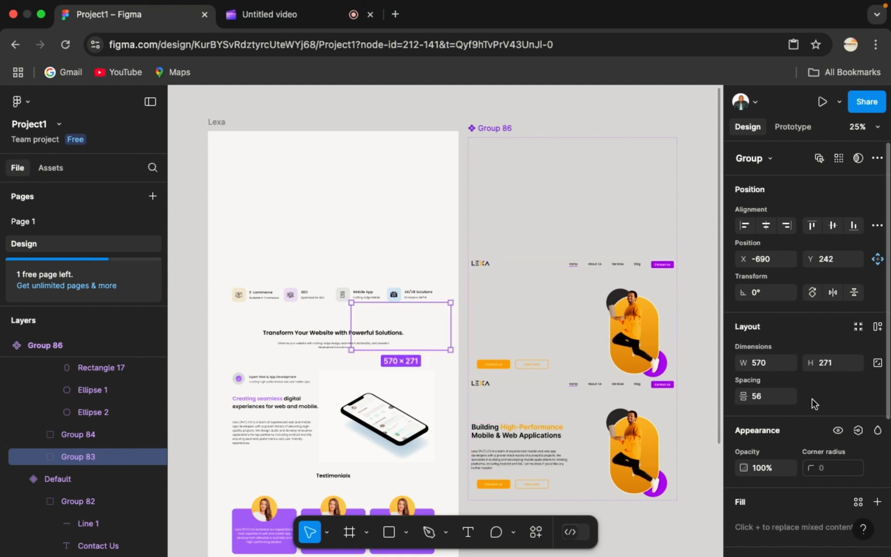
pyautogui.click(762, 468)
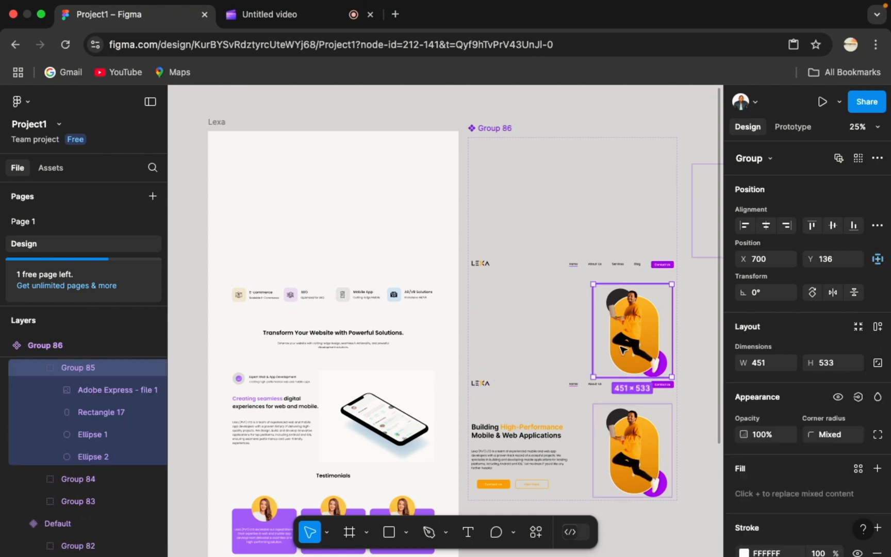
# Drag the hero photo group out to the right and set its opacity to 0
pyautogui.moveTo(633, 336); pyautogui.dragTo(632, 449)
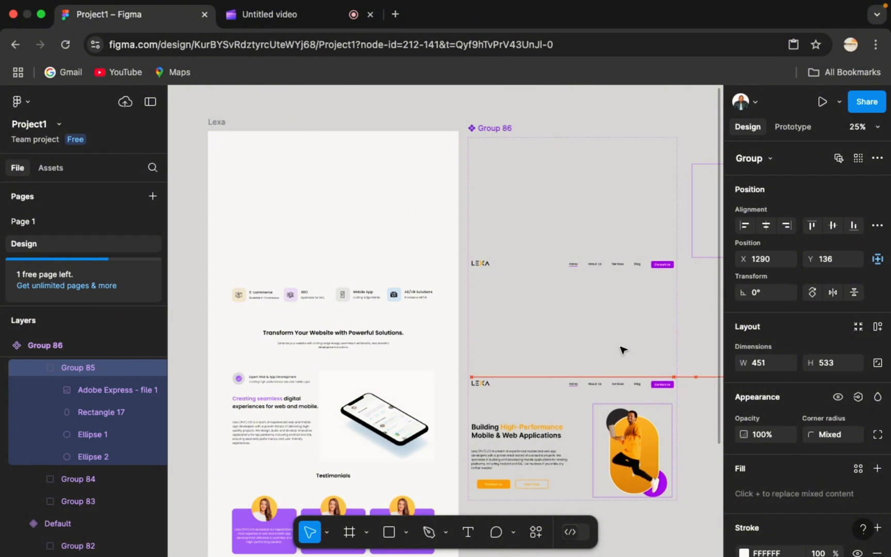
pyautogui.click(762, 434)
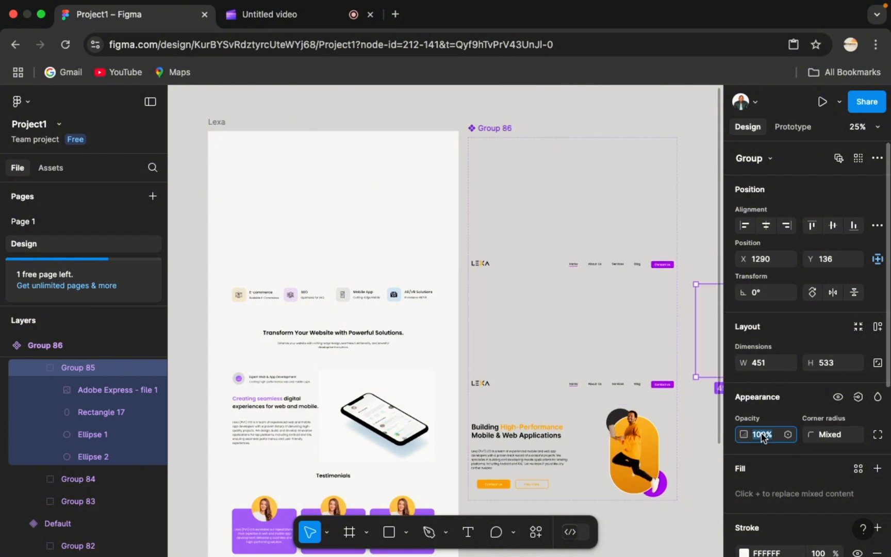
pyautogui.write('0')
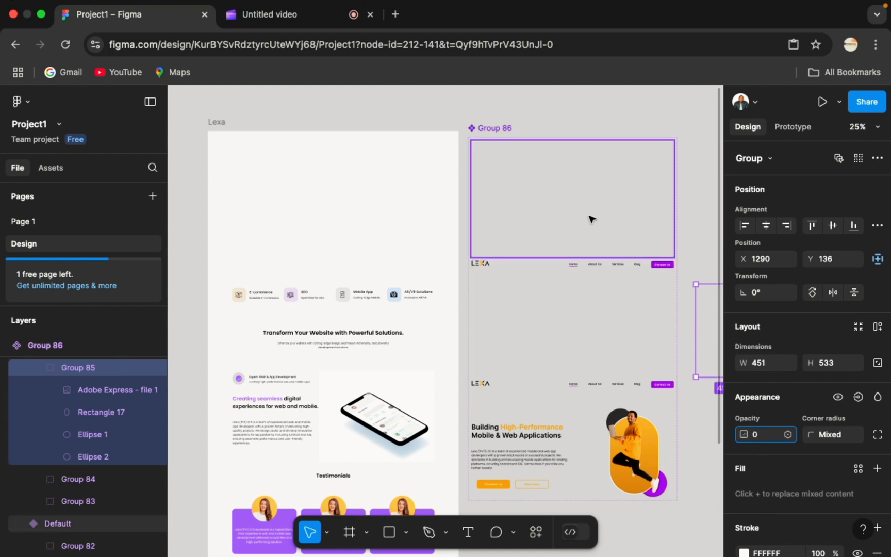
# Add an after-delay interaction to the Default hero variant with a 750 ms delay
pyautogui.click(792, 127)
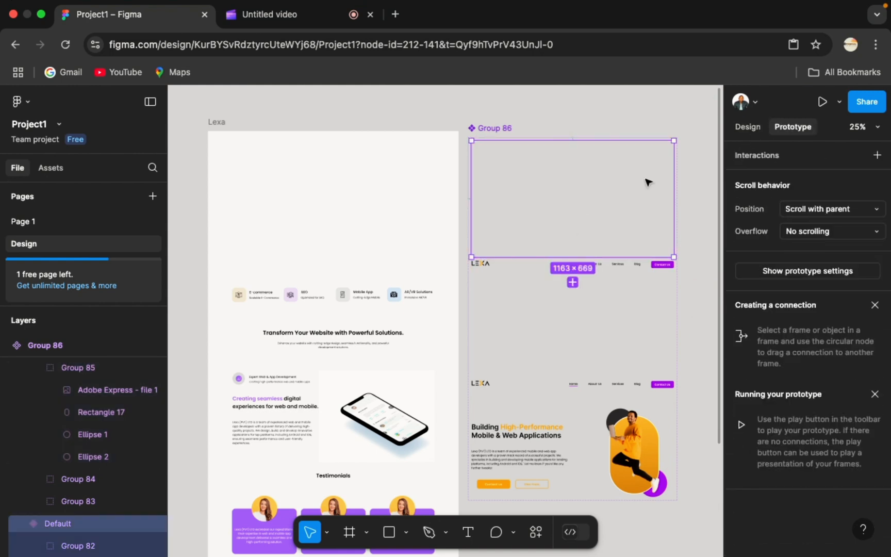
pyautogui.click(572, 282)
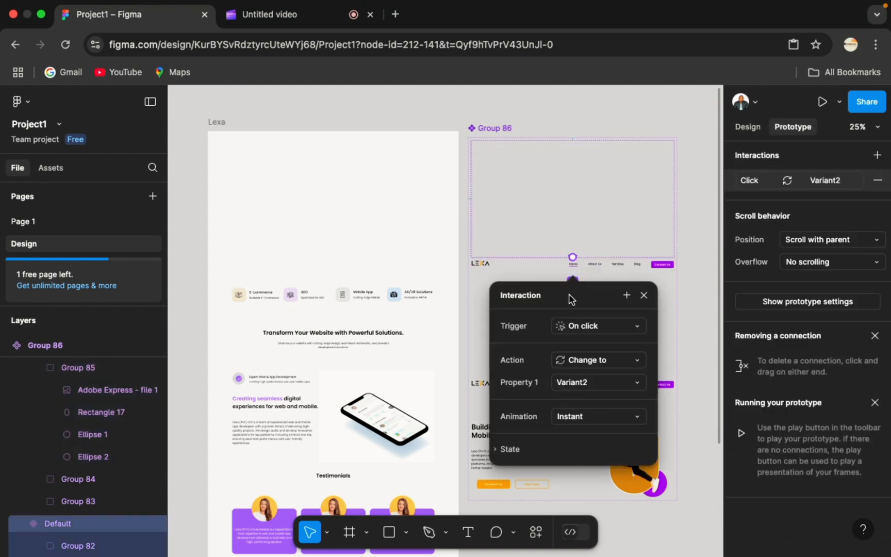
pyautogui.click(596, 325)
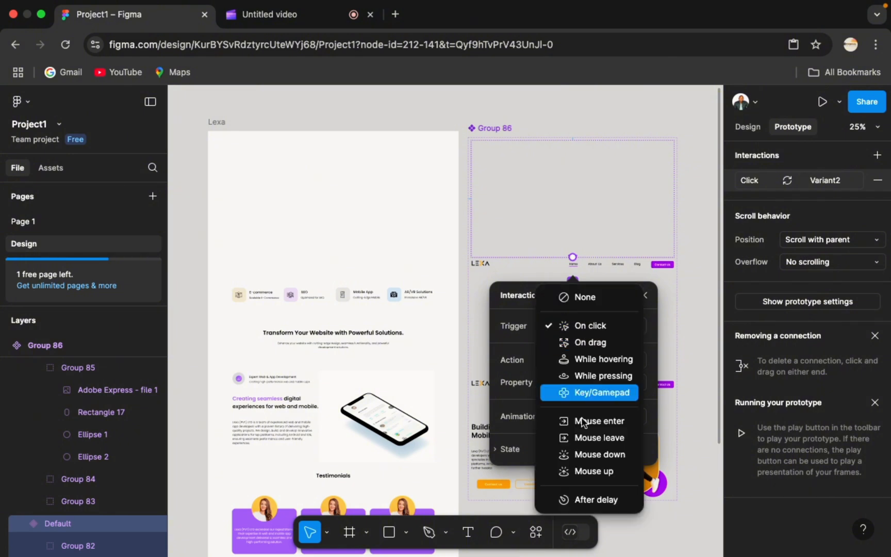
pyautogui.click(598, 499)
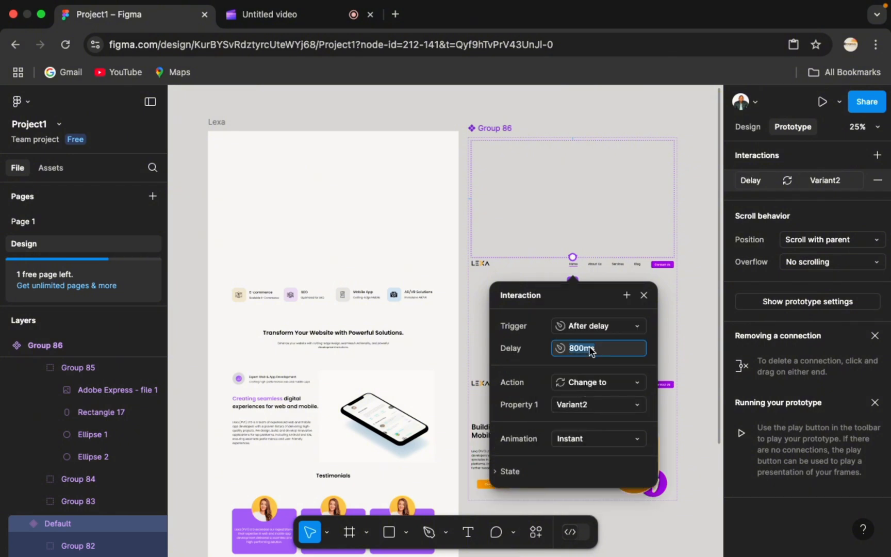
pyautogui.write('75')
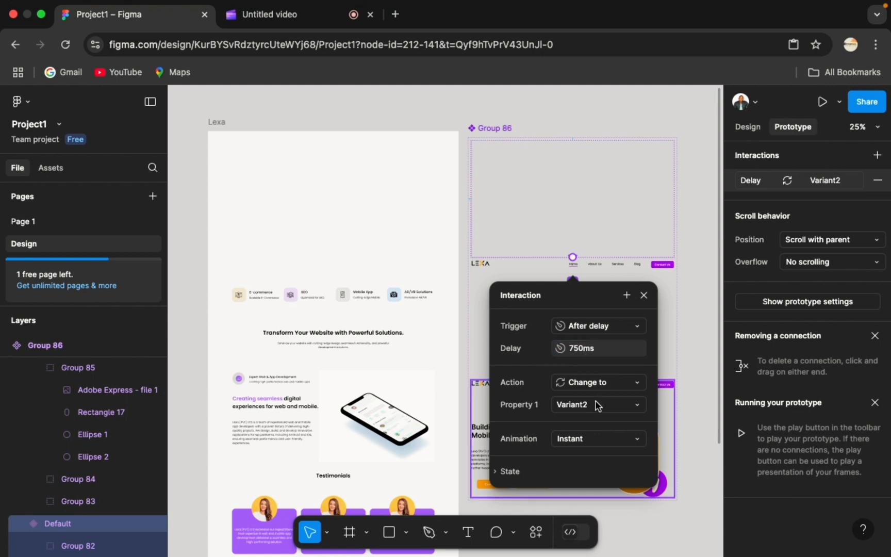
# Give the Default variant's transition to Variant2 an ease in and out curve
pyautogui.click(597, 438)
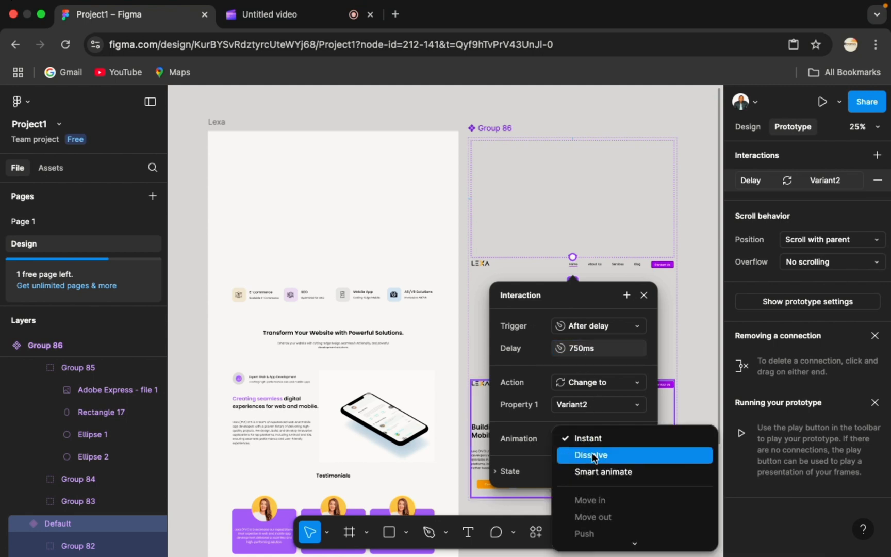
pyautogui.click(603, 472)
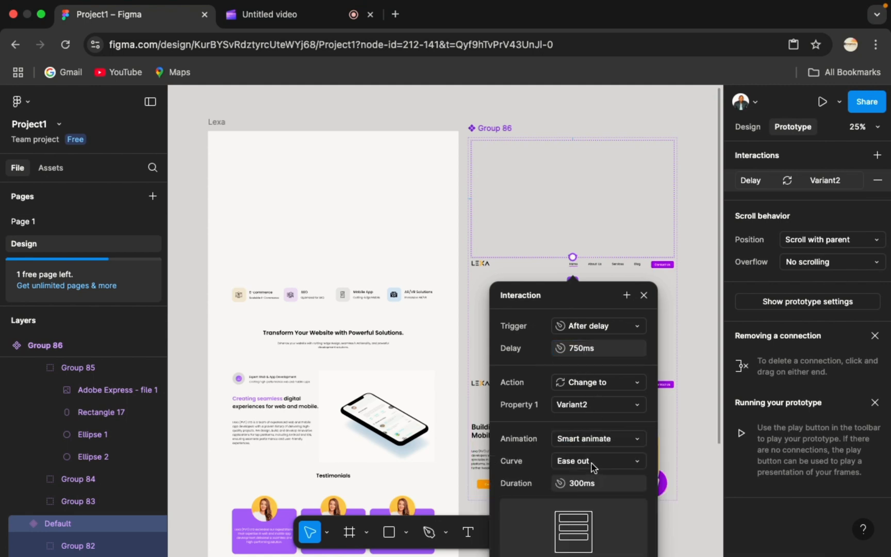
pyautogui.click(597, 461)
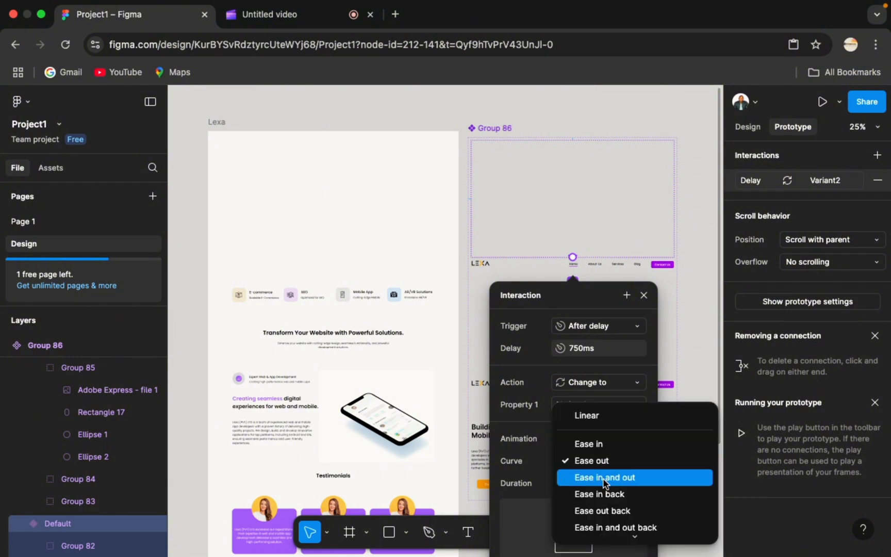
pyautogui.click(604, 478)
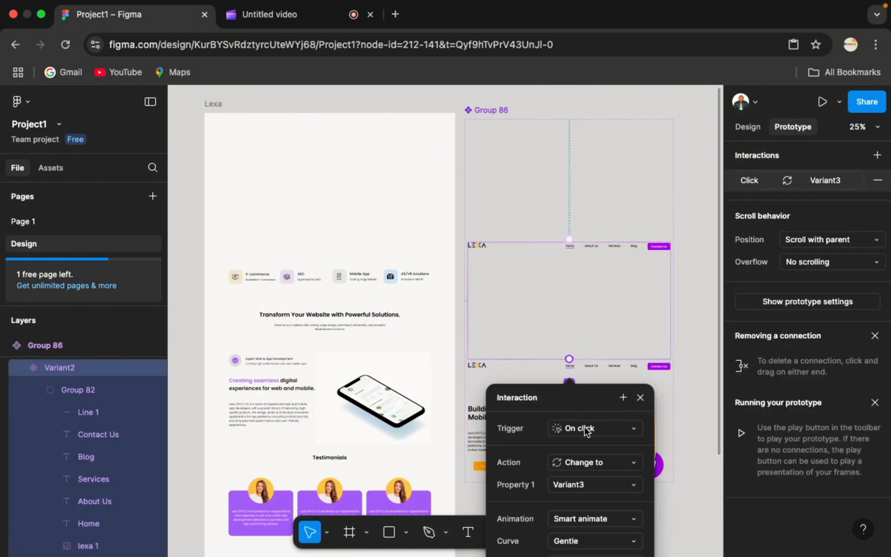
# Set Variant2's trigger to After delay (750 ms), keeping smart animate with Gentle curve
pyautogui.click(592, 428)
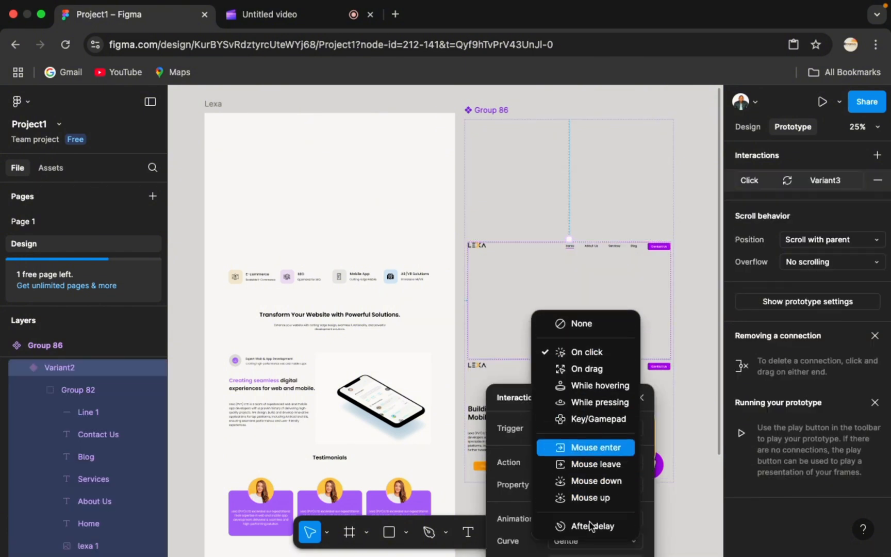
pyautogui.click(593, 525)
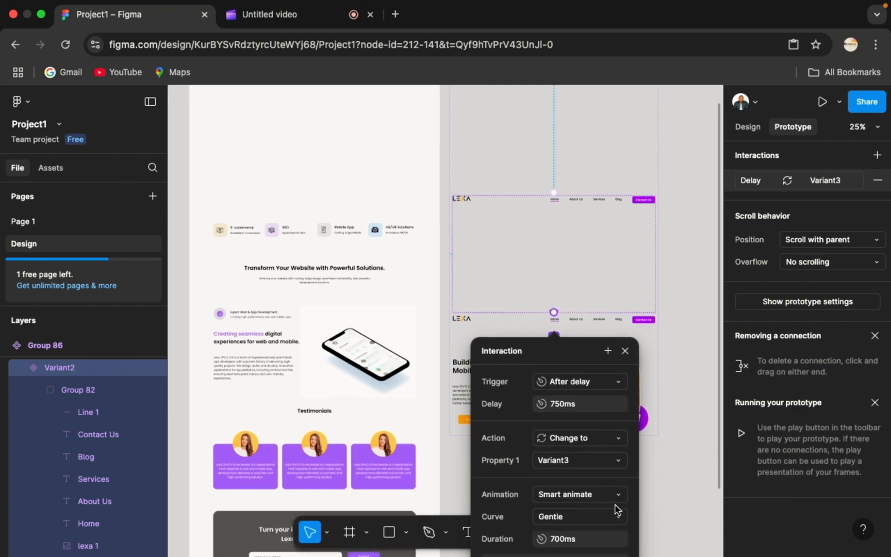
pyautogui.click(624, 350)
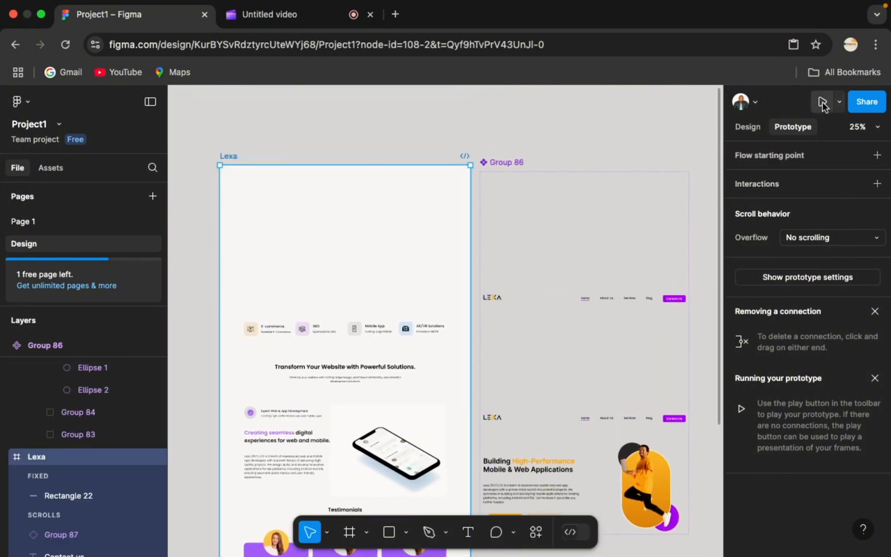
pyautogui.click(823, 101)
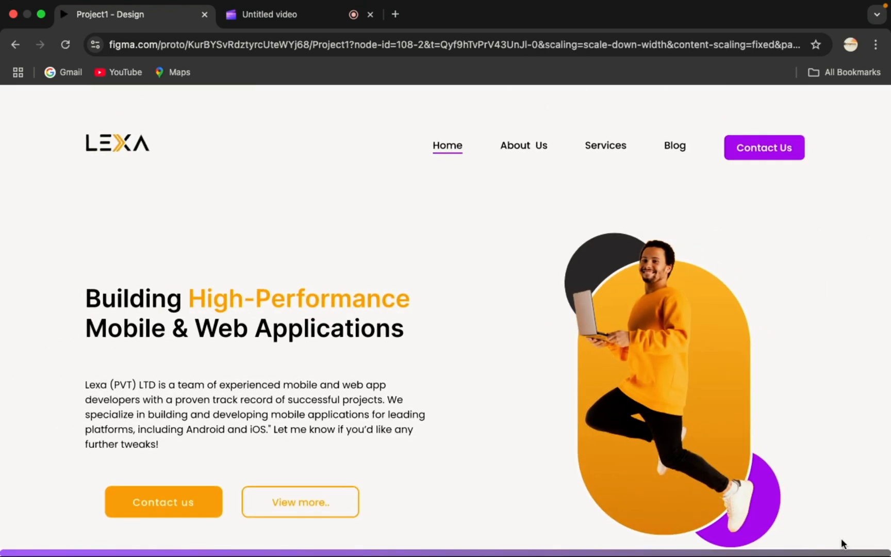
pyautogui.moveTo(341, 270)
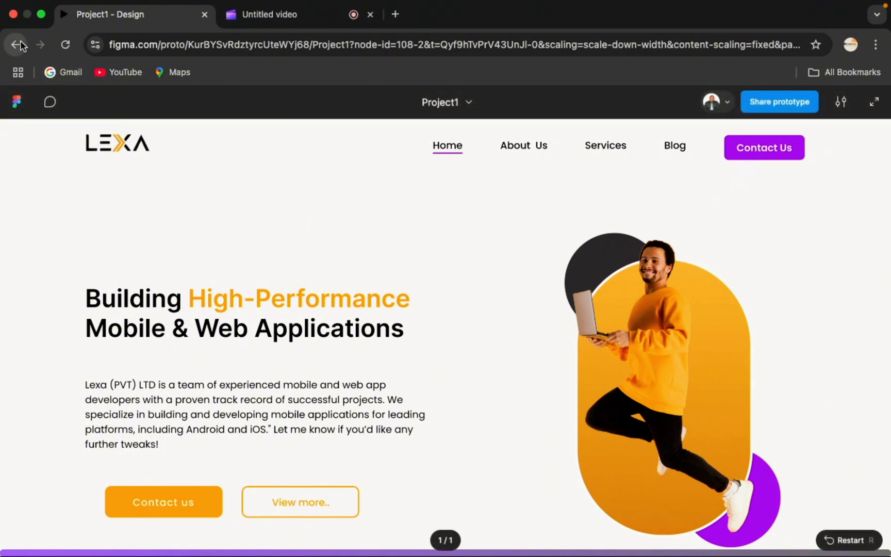
pyautogui.click(18, 45)
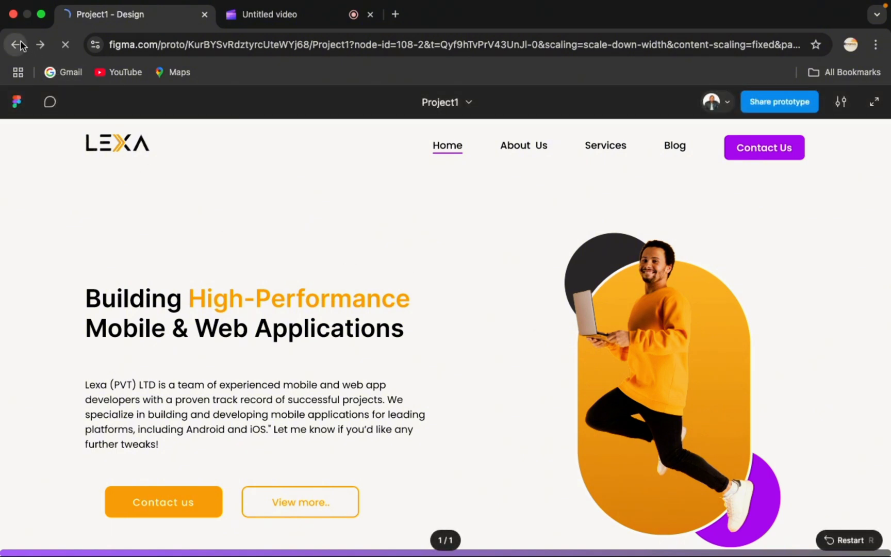
pyautogui.click(19, 45)
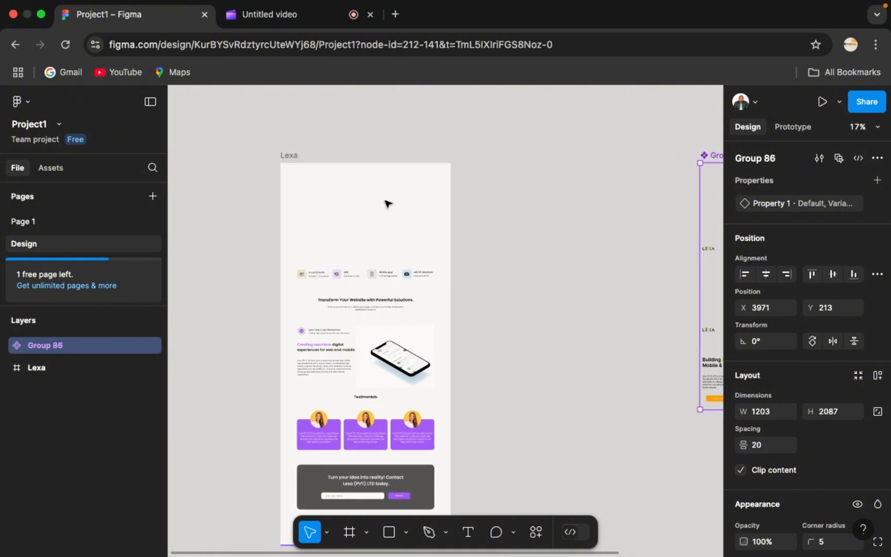
# Select the services heading and its description and group them as Group 89
pyautogui.click(311, 274)
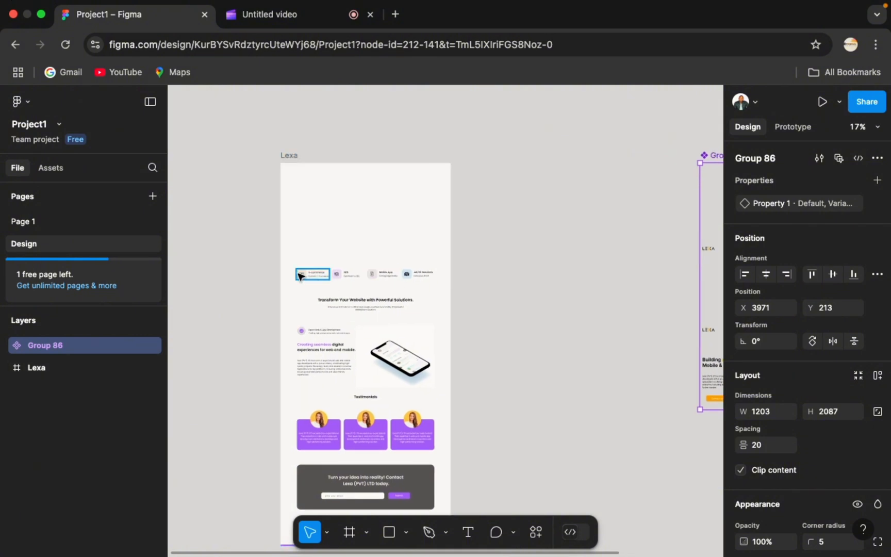
pyautogui.click(312, 274)
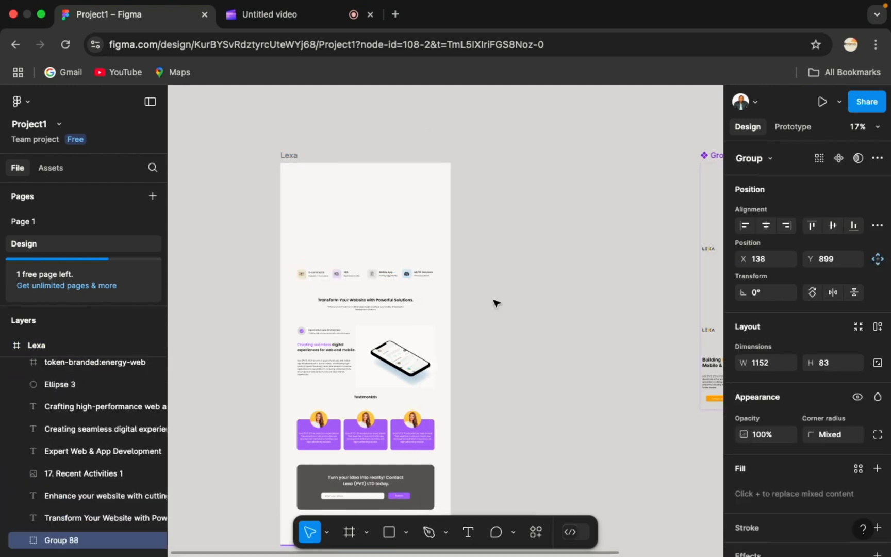
pyautogui.click(494, 301)
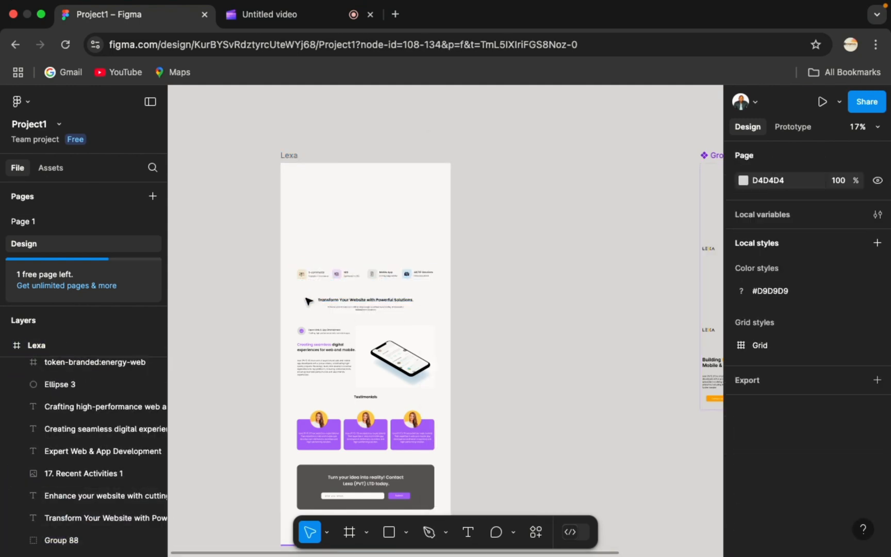
pyautogui.click(363, 300)
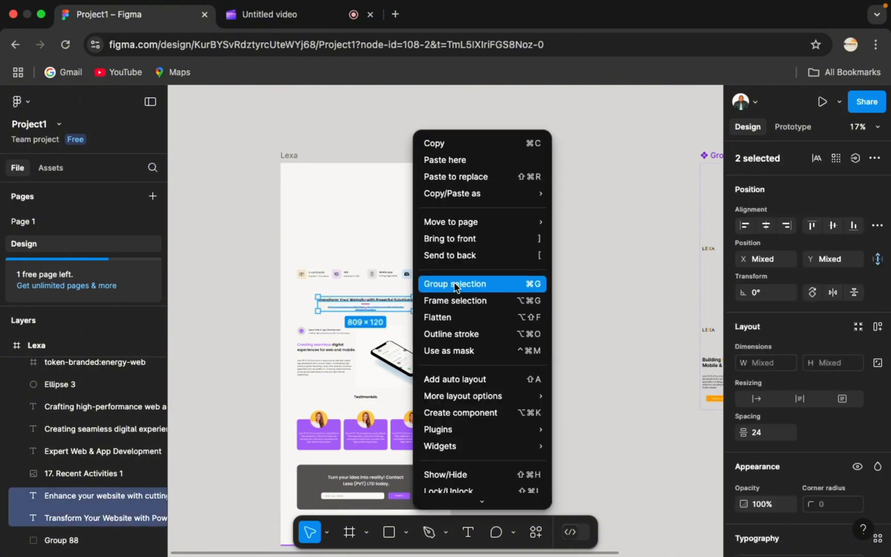
pyautogui.click(454, 284)
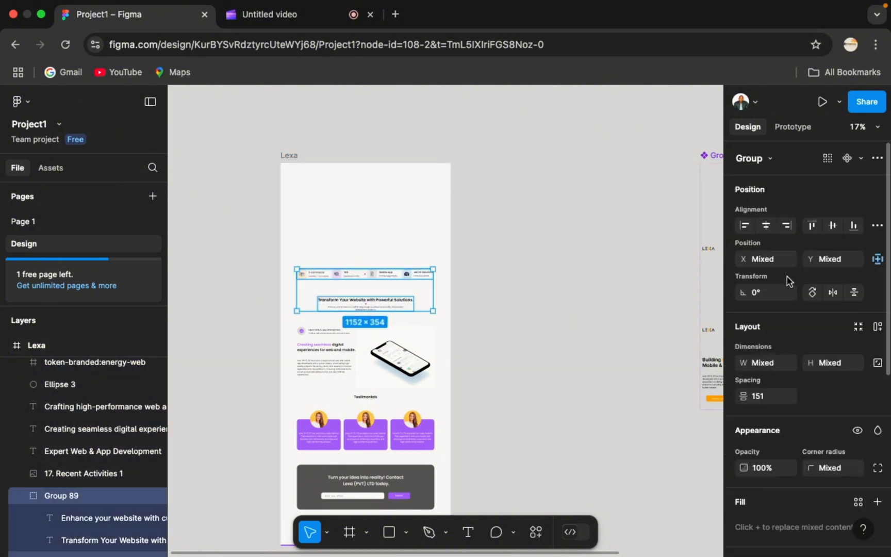
pyautogui.moveTo(397, 290)
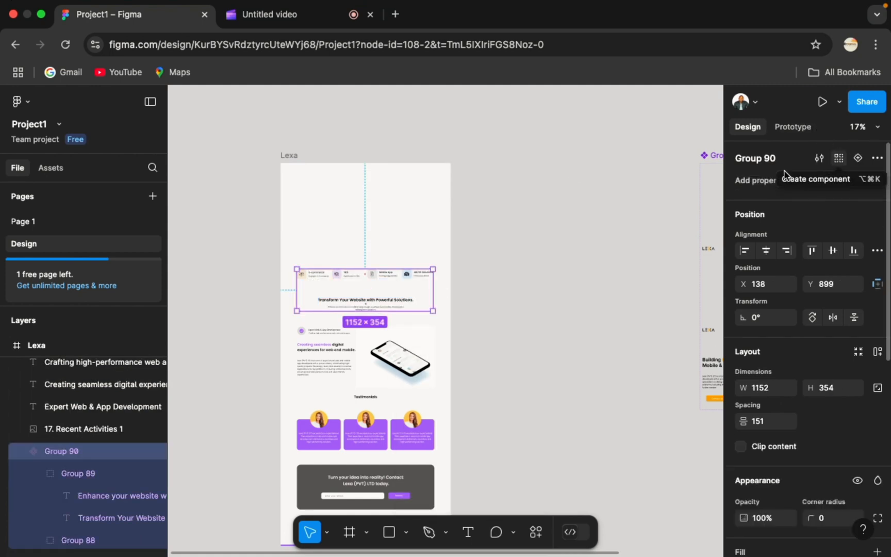
pyautogui.moveTo(358, 291)
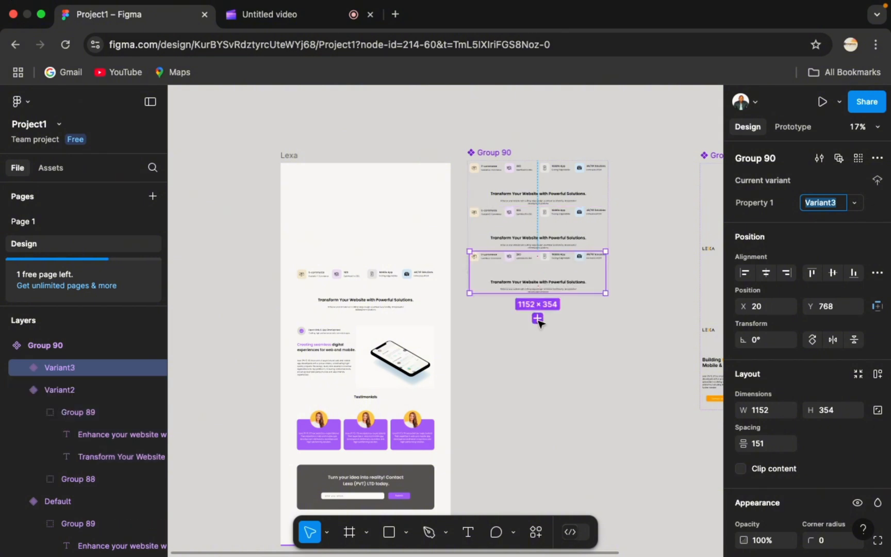
# Add two more variants to the services component Group 90
pyautogui.click(536, 317)
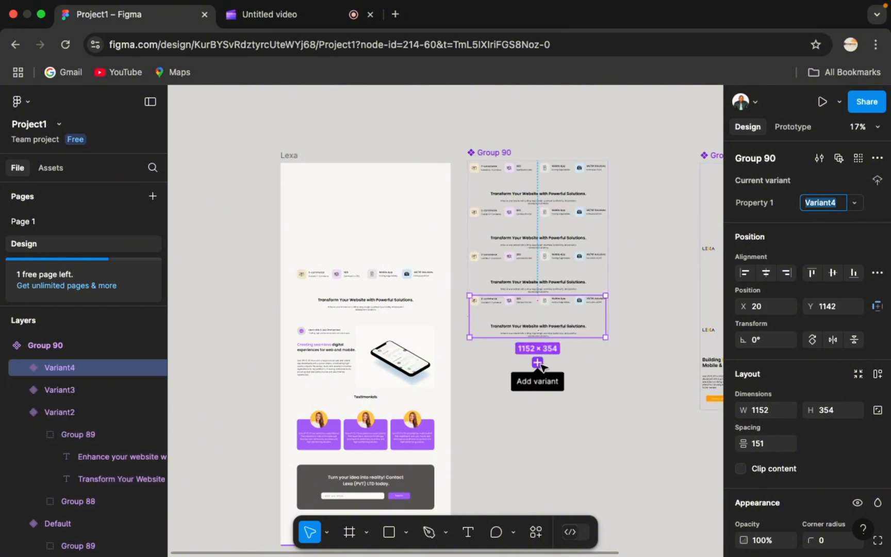
pyautogui.click(536, 362)
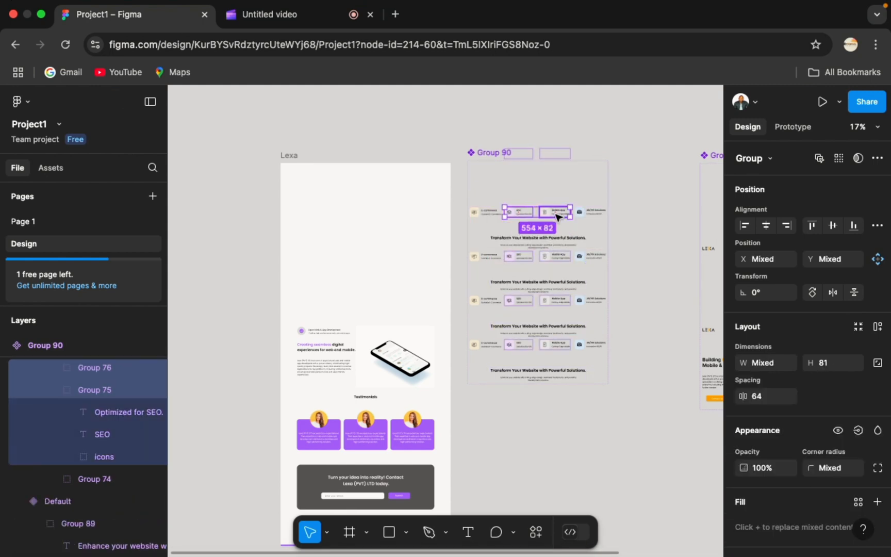
# Drag two service cards out of the variant frame to stage the progressive reveal
pyautogui.moveTo(569, 211); pyautogui.dragTo(606, 213)
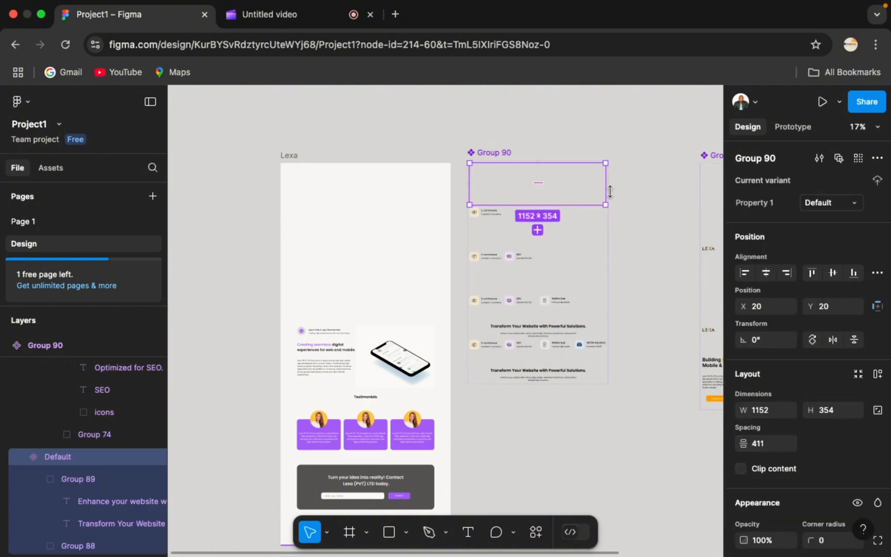
# Link Group 90's Default variant to Variant2 on mouse enter with a gentle smart animate
pyautogui.click(792, 127)
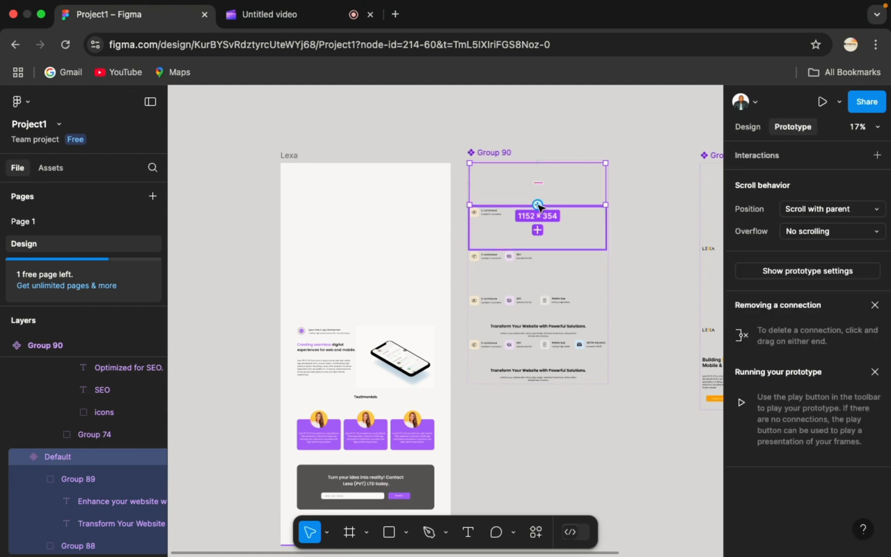
pyautogui.click(537, 203)
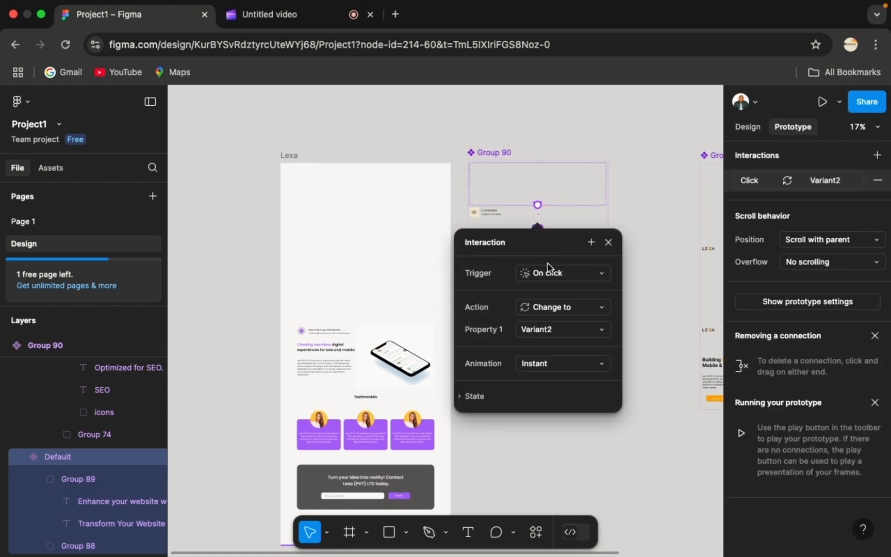
pyautogui.click(561, 272)
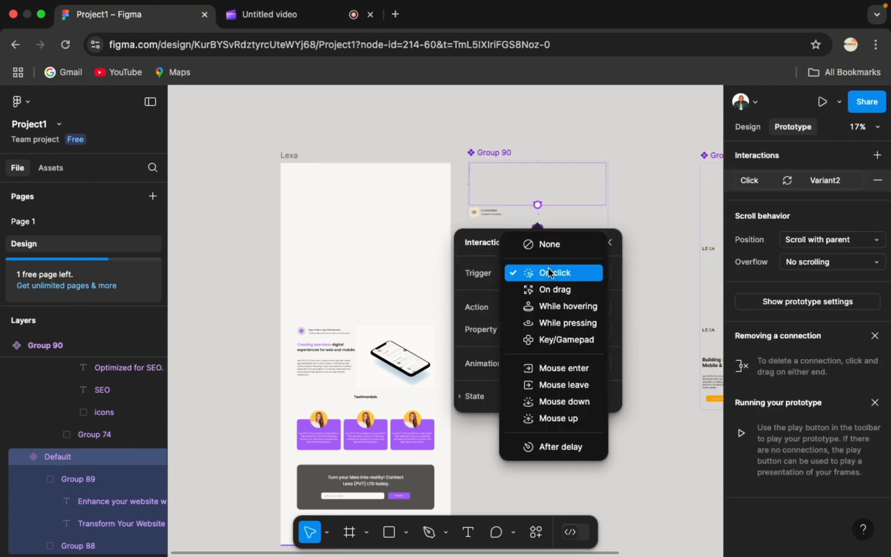
pyautogui.click(562, 367)
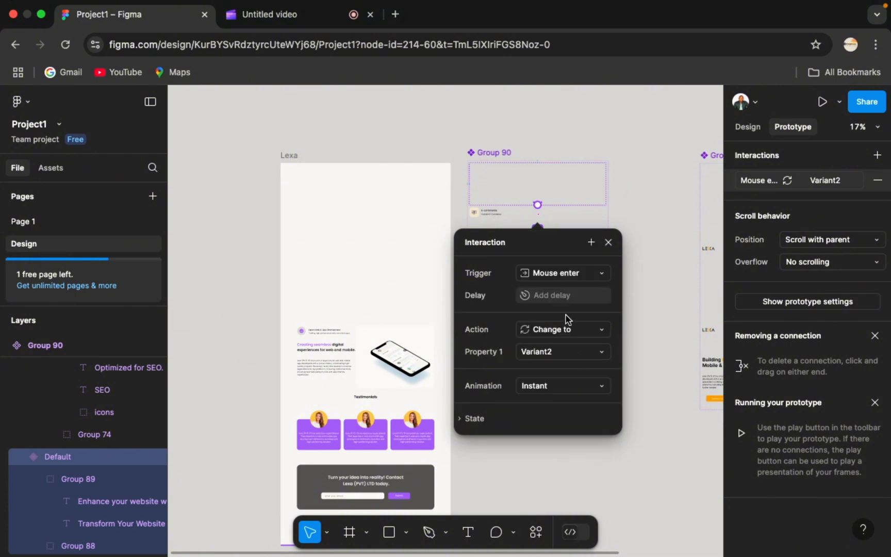
pyautogui.click(561, 385)
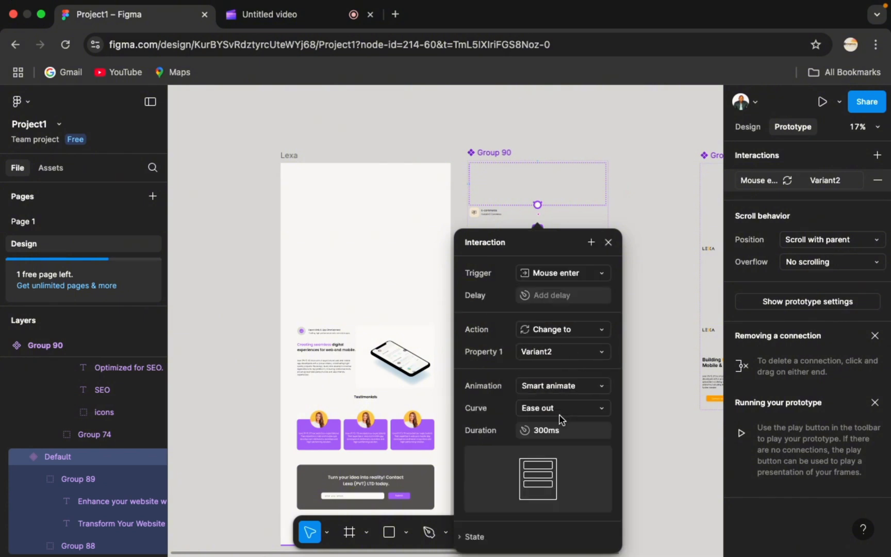
pyautogui.click(560, 408)
pyautogui.write('250')
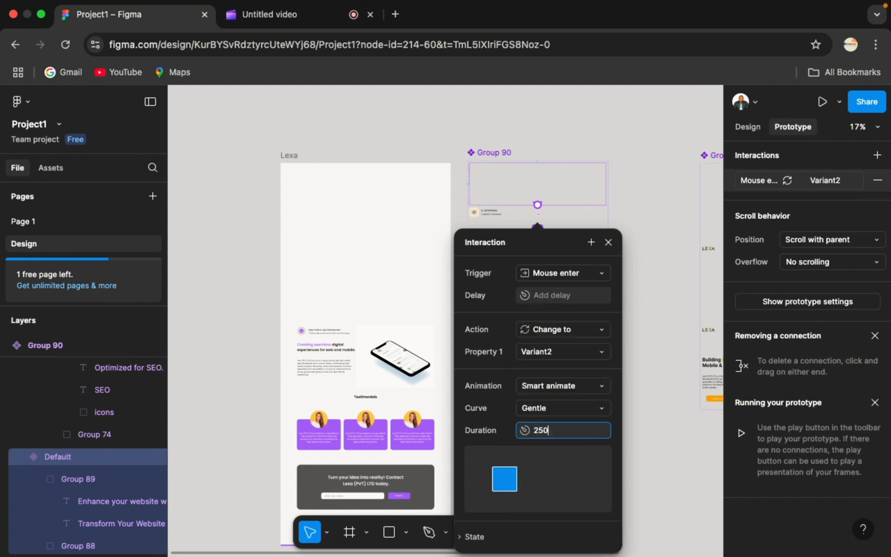
pyautogui.click(607, 241)
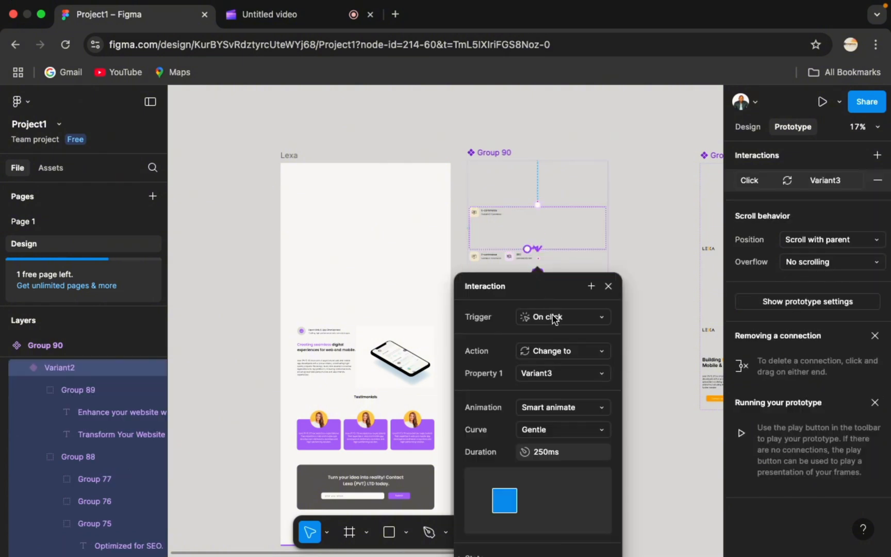
# Set Variant2's trigger to After delay with a 1 ms delay
pyautogui.click(562, 317)
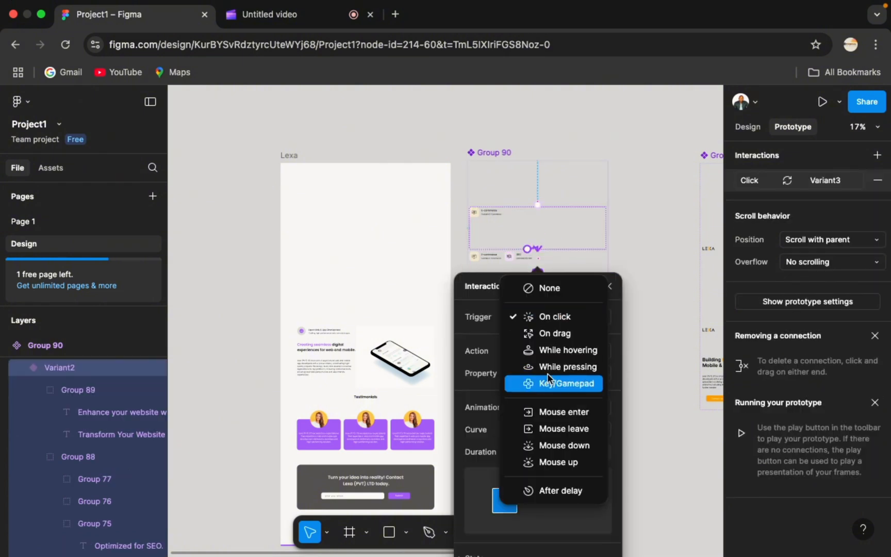
pyautogui.click(559, 491)
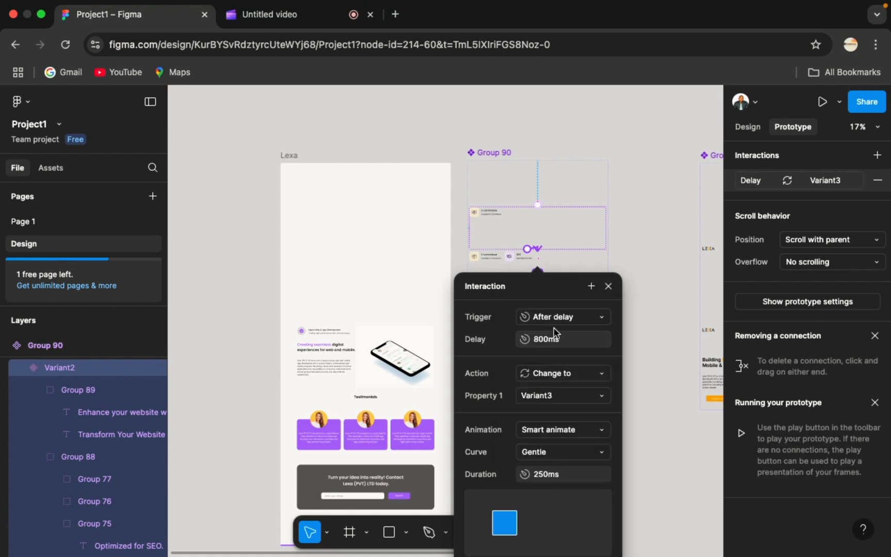
pyautogui.click(563, 339)
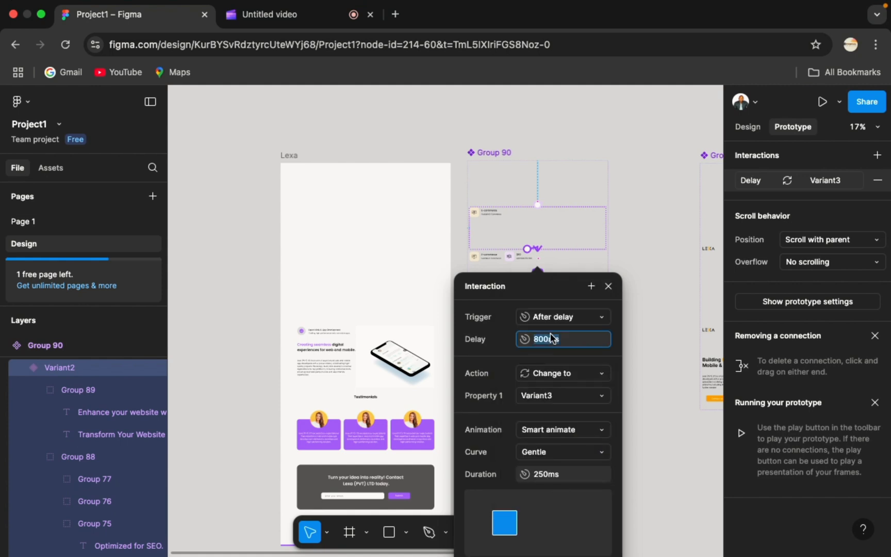
pyautogui.write('1ms')
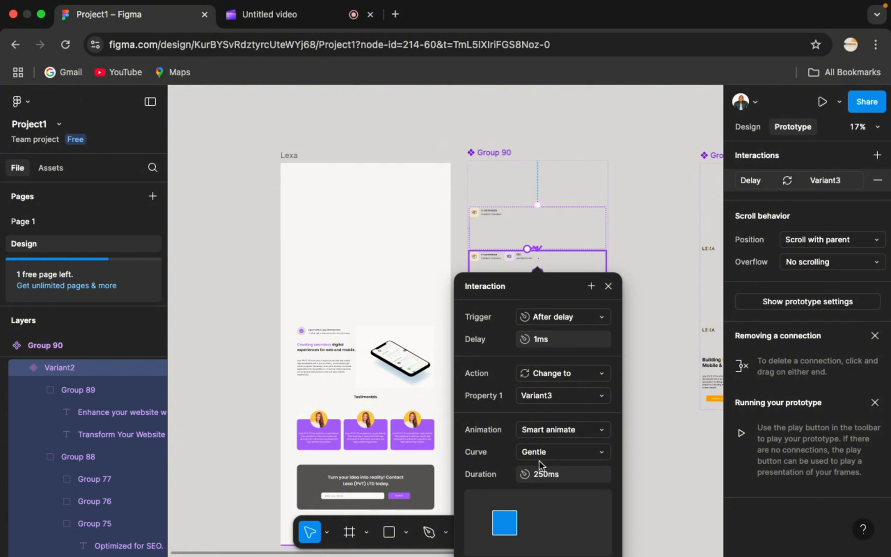
# Link Variant3 to Variant4 and set both variants' triggers to After delay
pyautogui.click(607, 285)
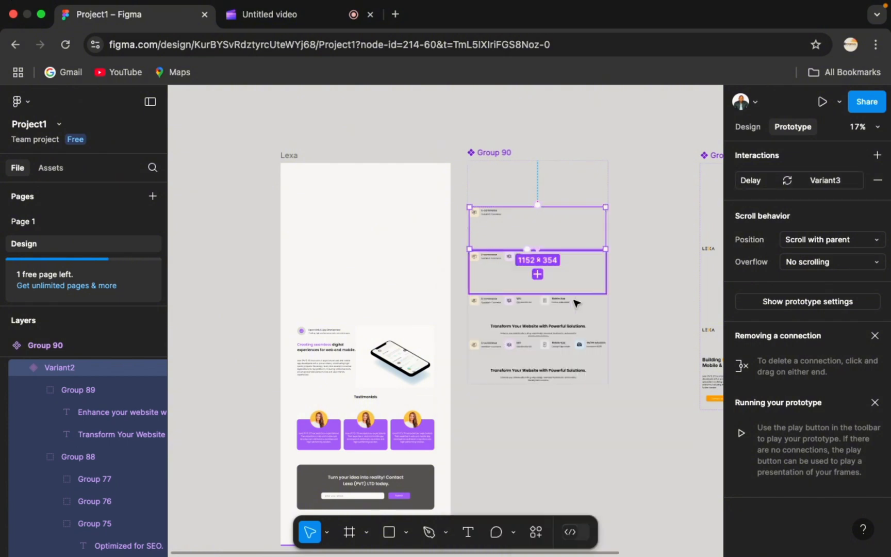
pyautogui.moveTo(537, 248); pyautogui.dragTo(537, 293)
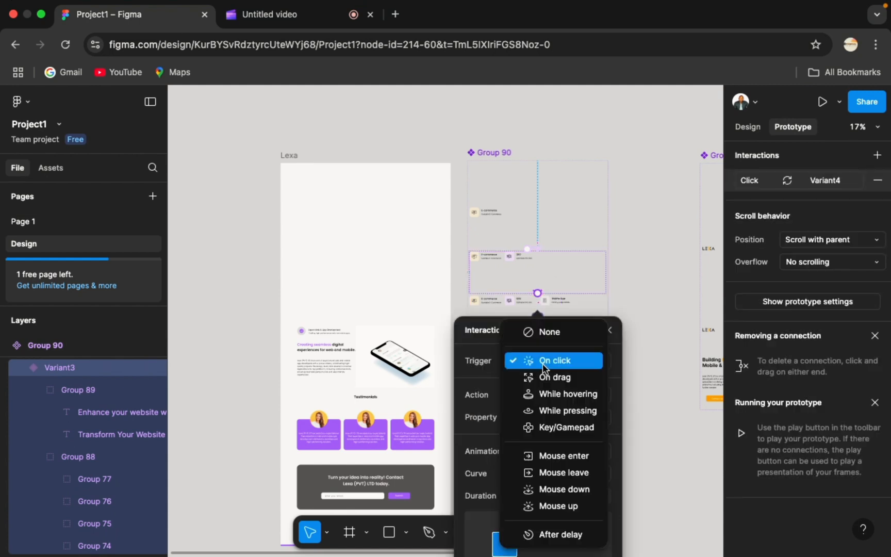
pyautogui.click(561, 533)
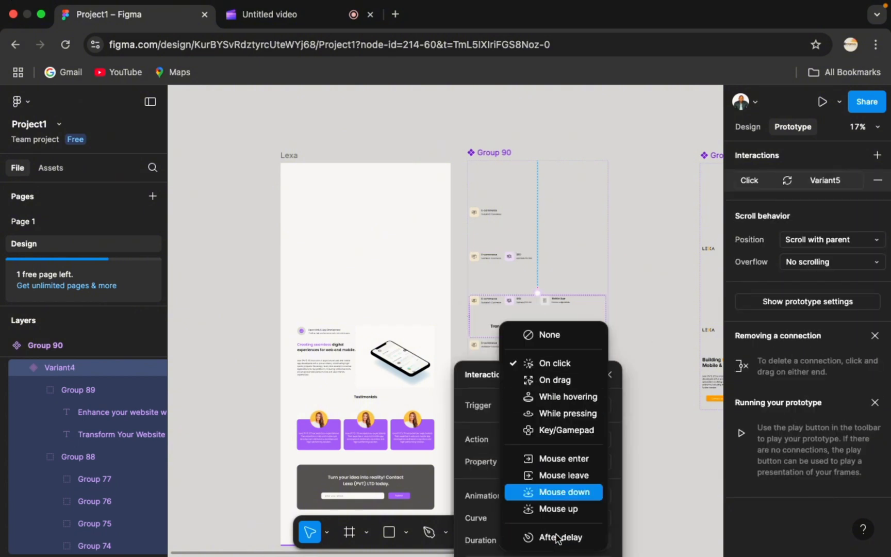
pyautogui.click(559, 536)
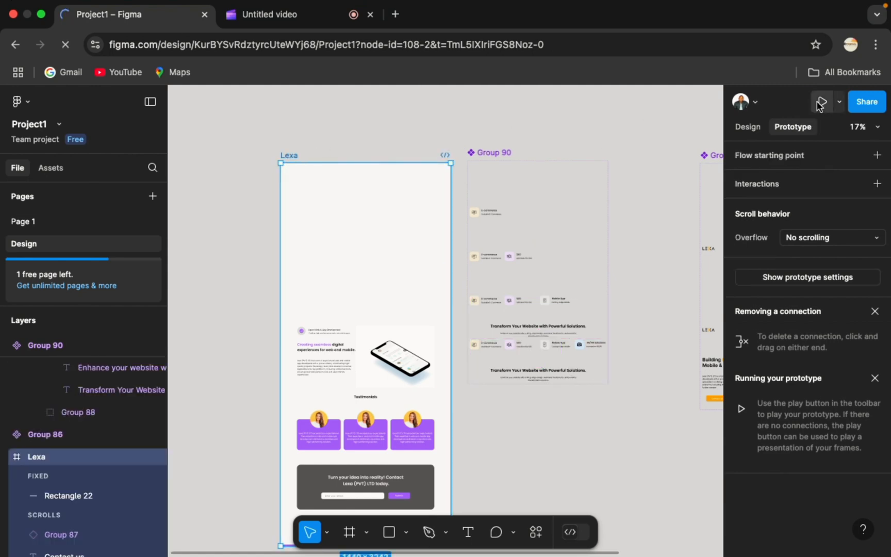
pyautogui.click(820, 101)
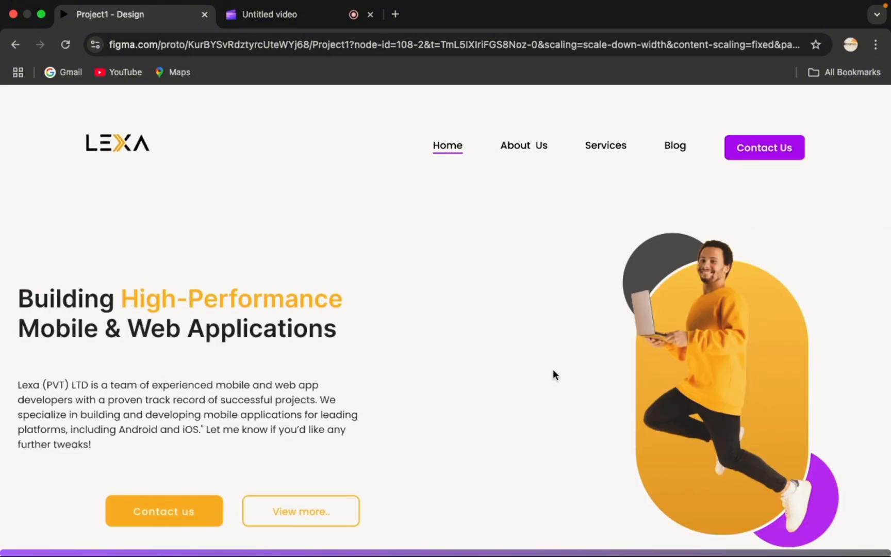
pyautogui.scroll(-3)
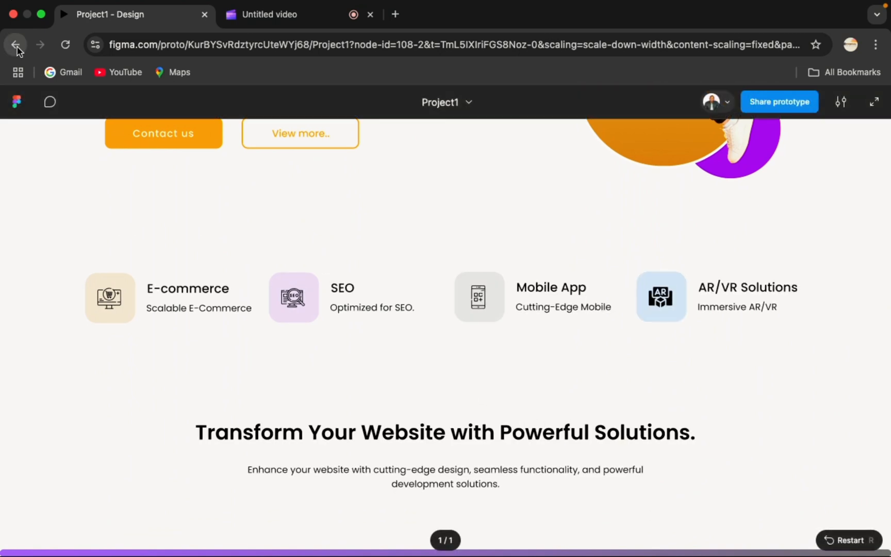
pyautogui.click(15, 45)
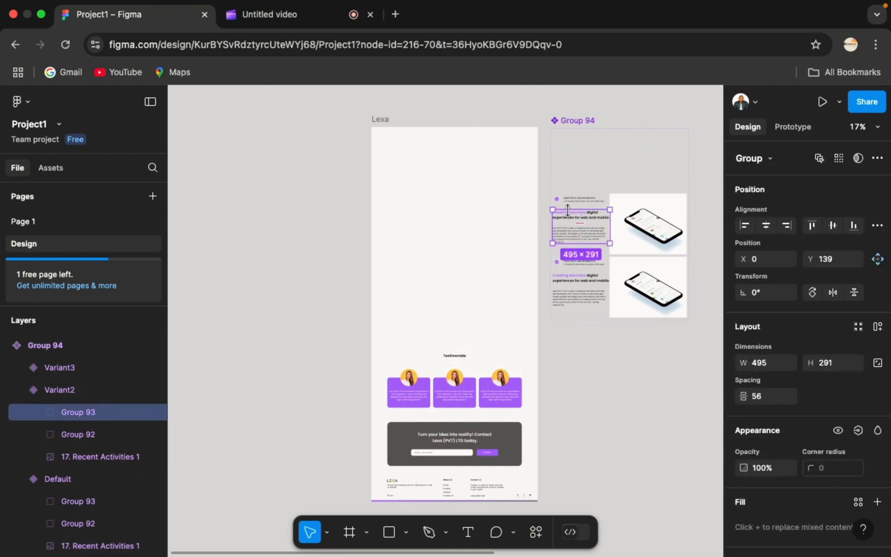
# Shift Group 93's main text block left within Group 94's Variant2
pyautogui.moveTo(580, 224); pyautogui.dragTo(520, 224)
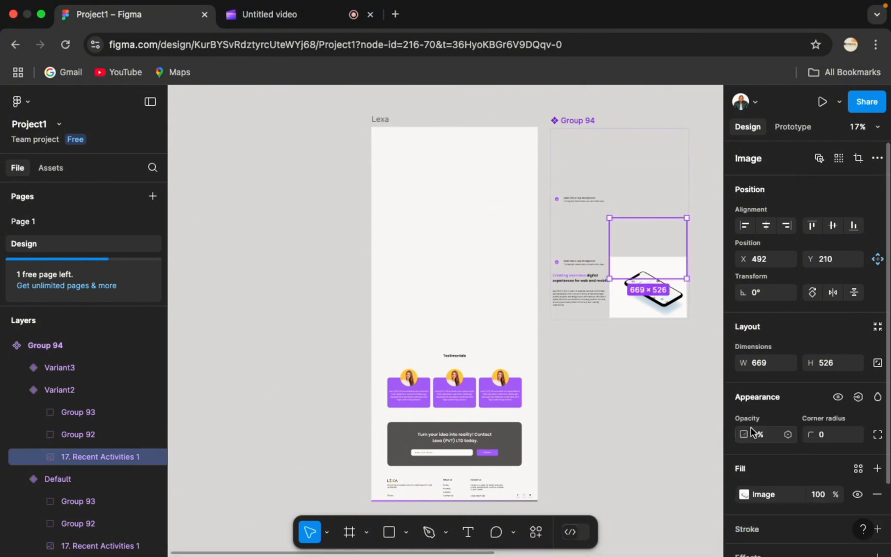
# Give Default a Mouse enter, Smart animate, Gentle interaction, and Variant2 an After delay 300 ms
pyautogui.click(792, 127)
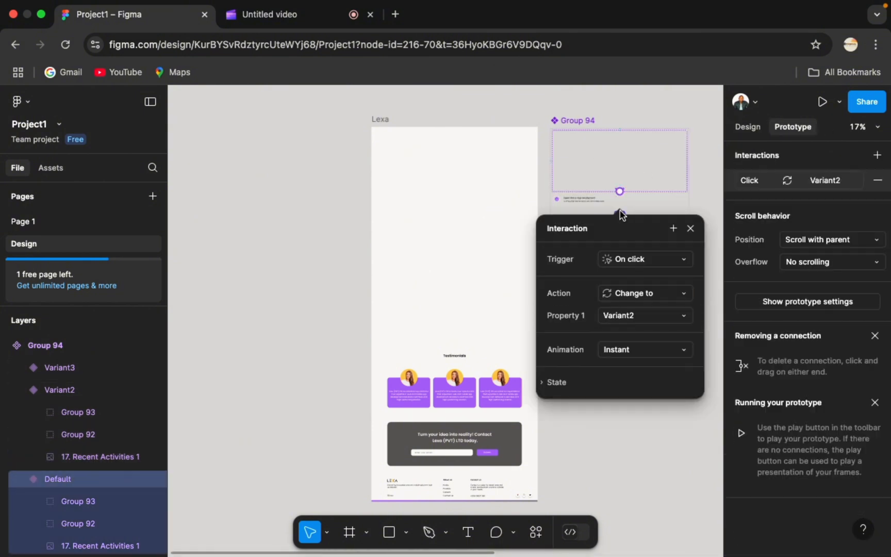
pyautogui.moveTo(639, 262)
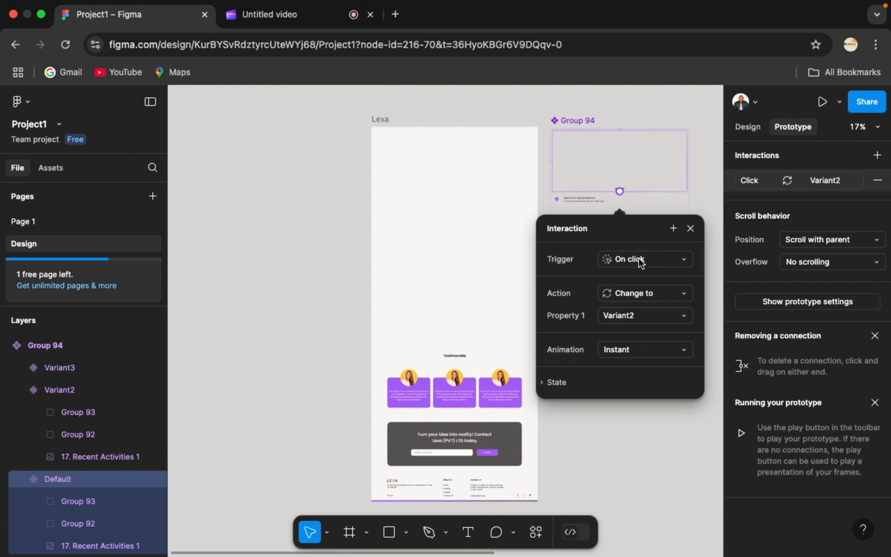
pyautogui.click(644, 258)
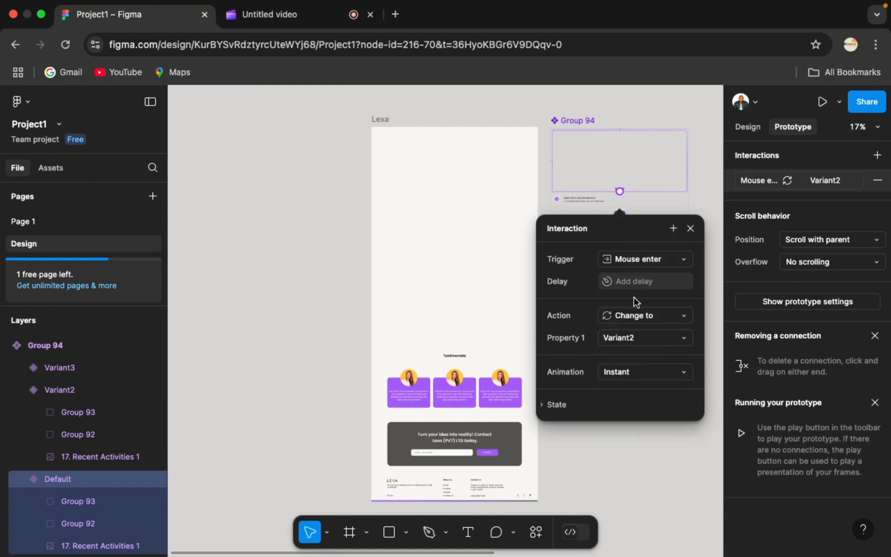
pyautogui.click(644, 372)
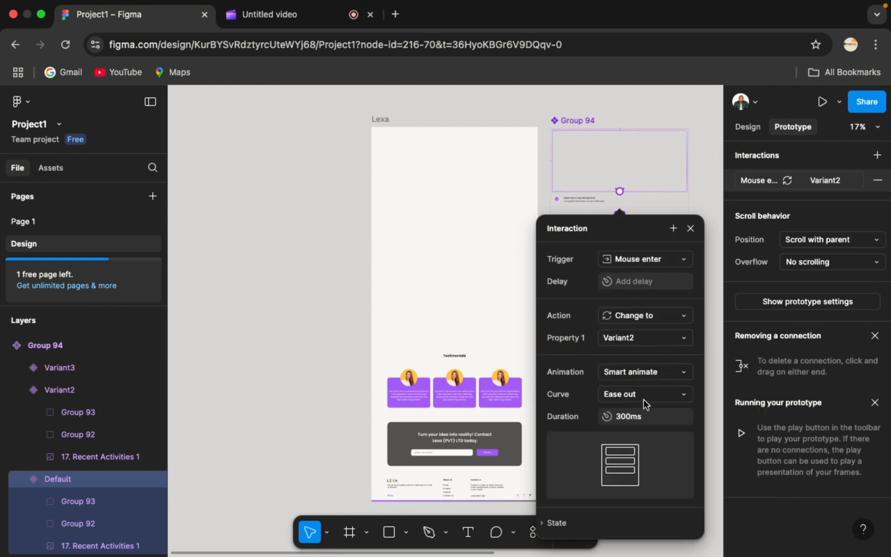
pyautogui.click(644, 394)
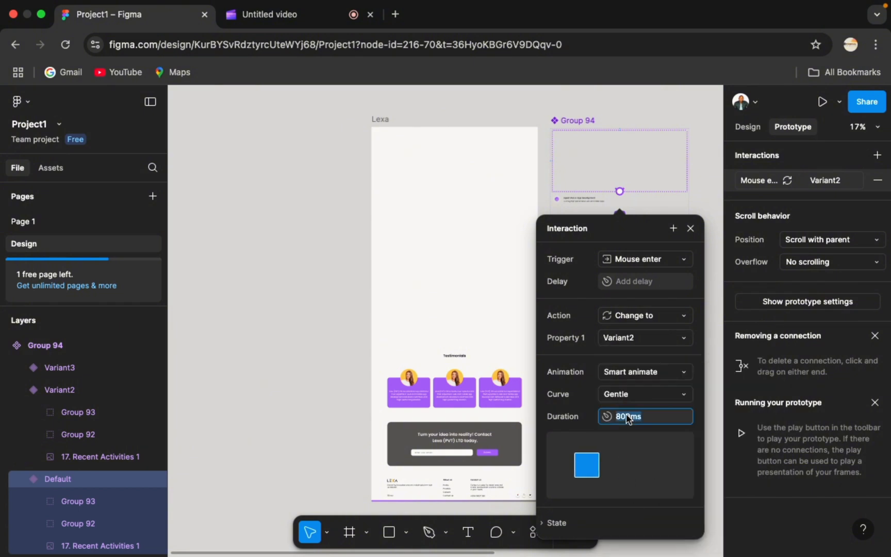
pyautogui.write('300')
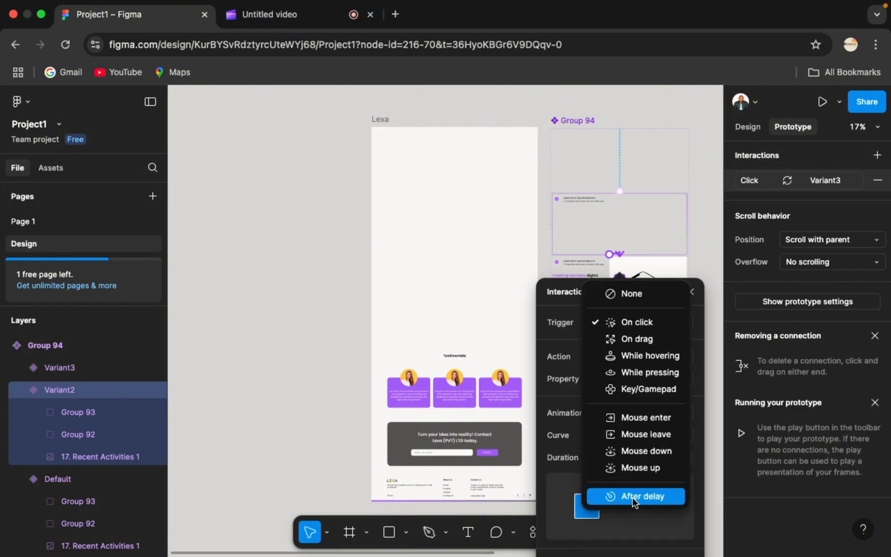
pyautogui.click(642, 496)
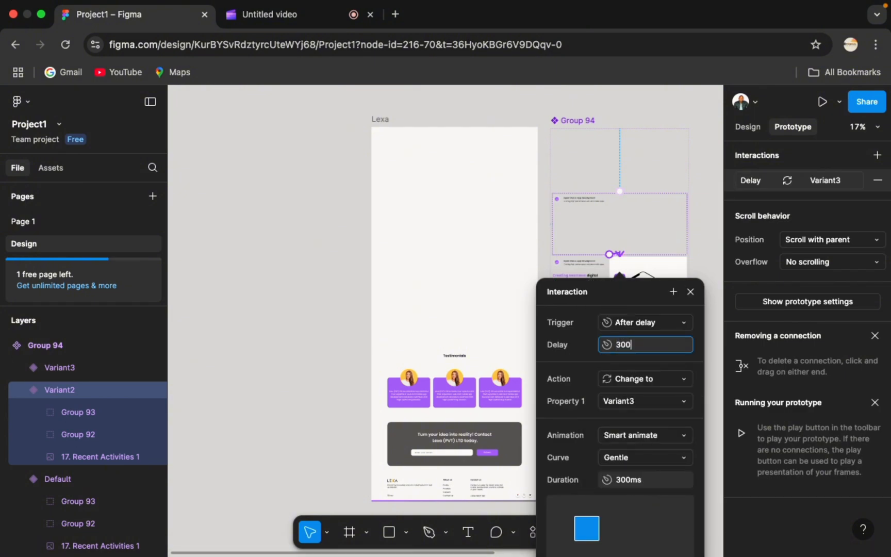